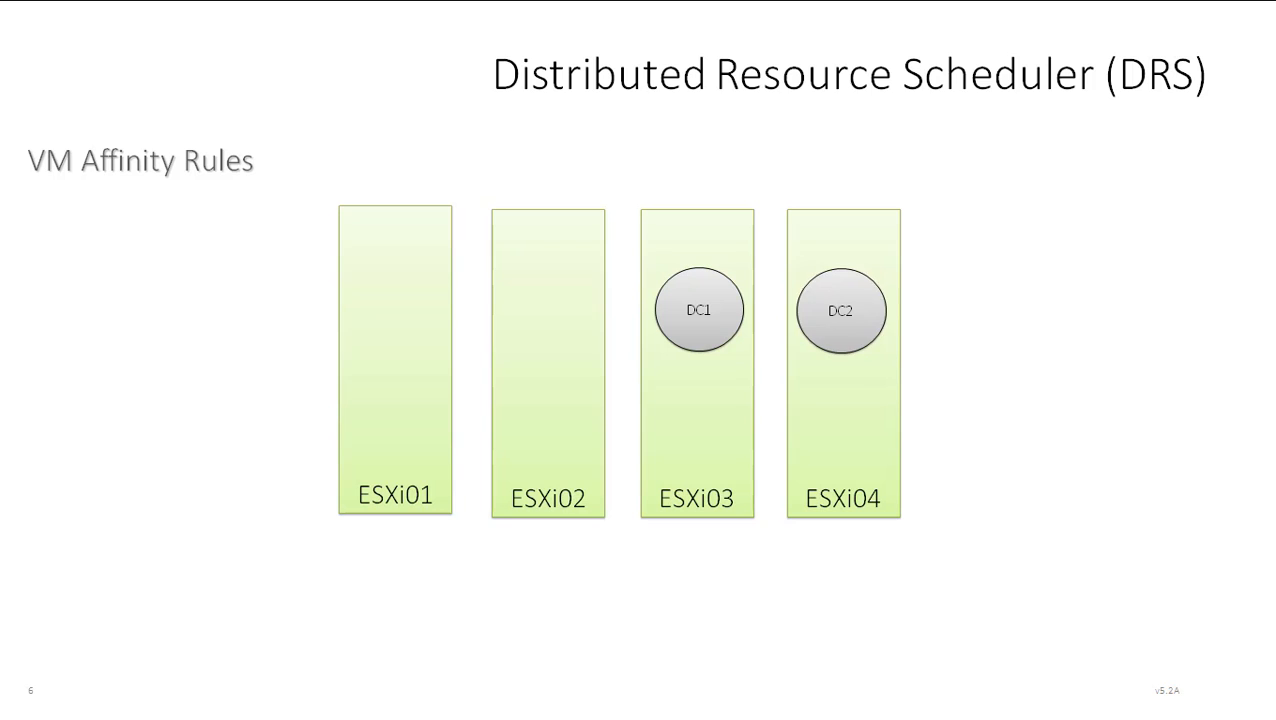
Move DC2 onto ESXi03 beside DC1, then play ESXi03's host-failure animation.
left_click_drag(840, 310, 700, 432)
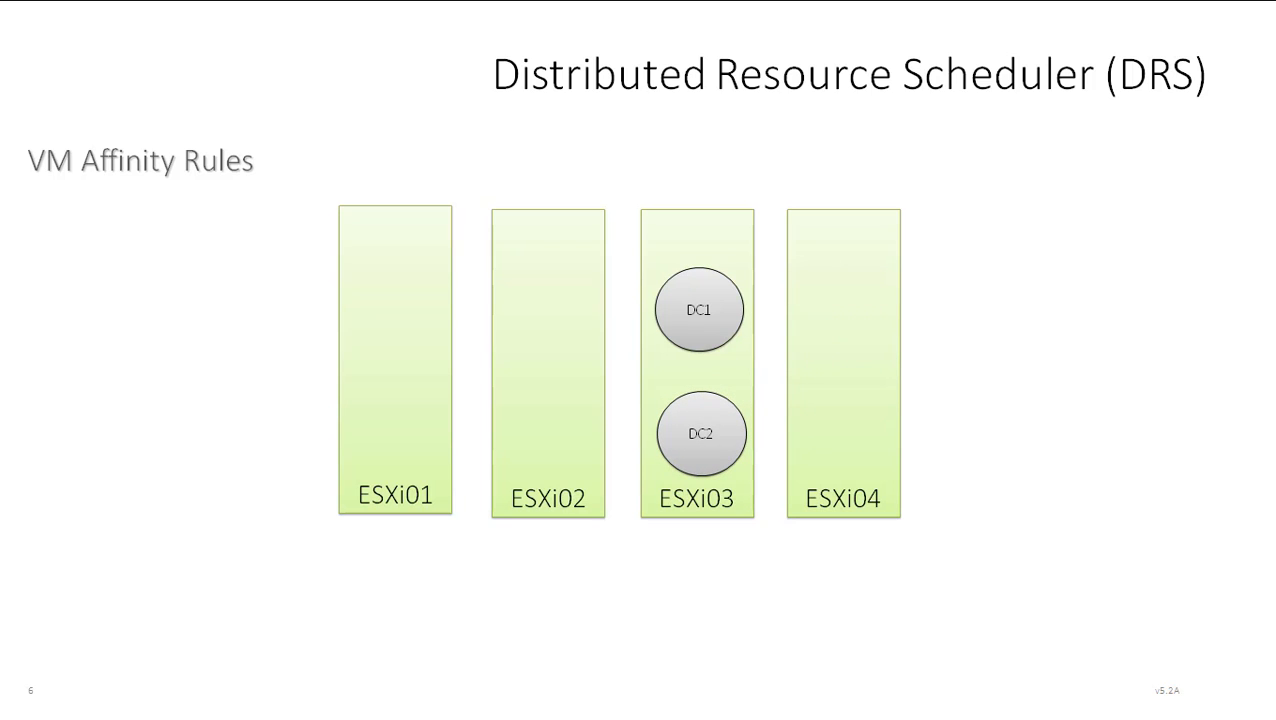
left_click(698, 360)
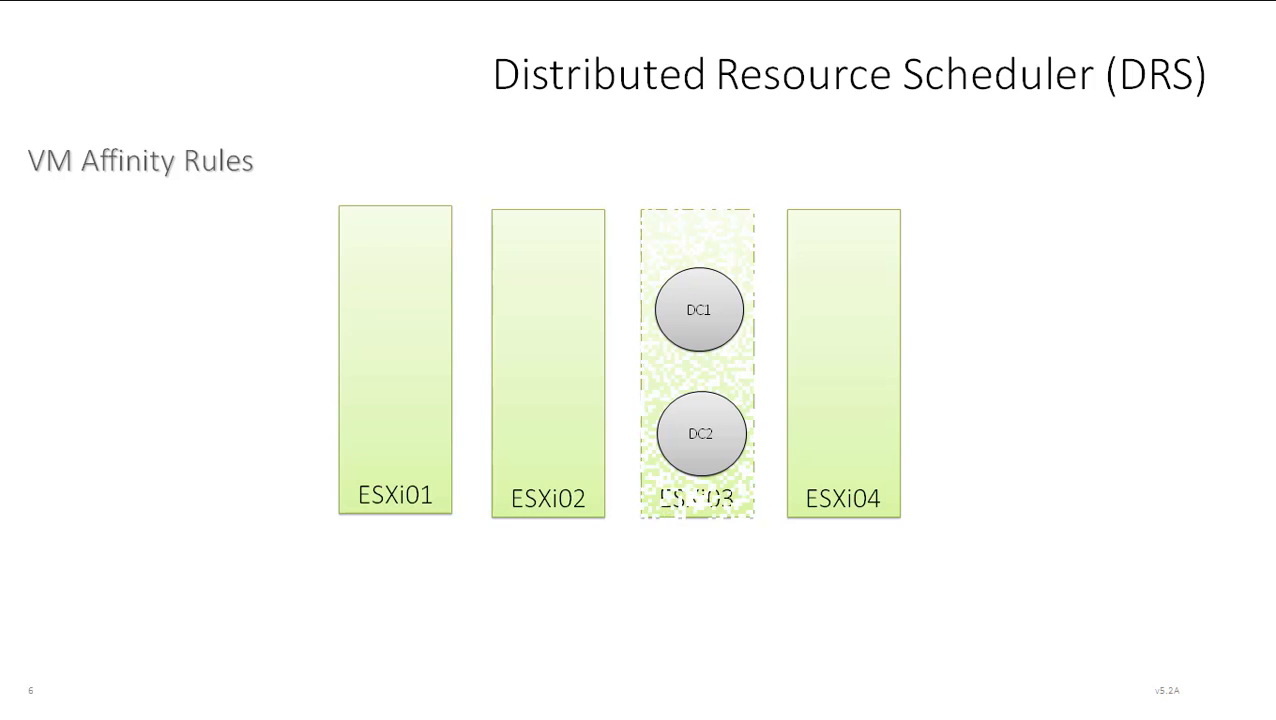